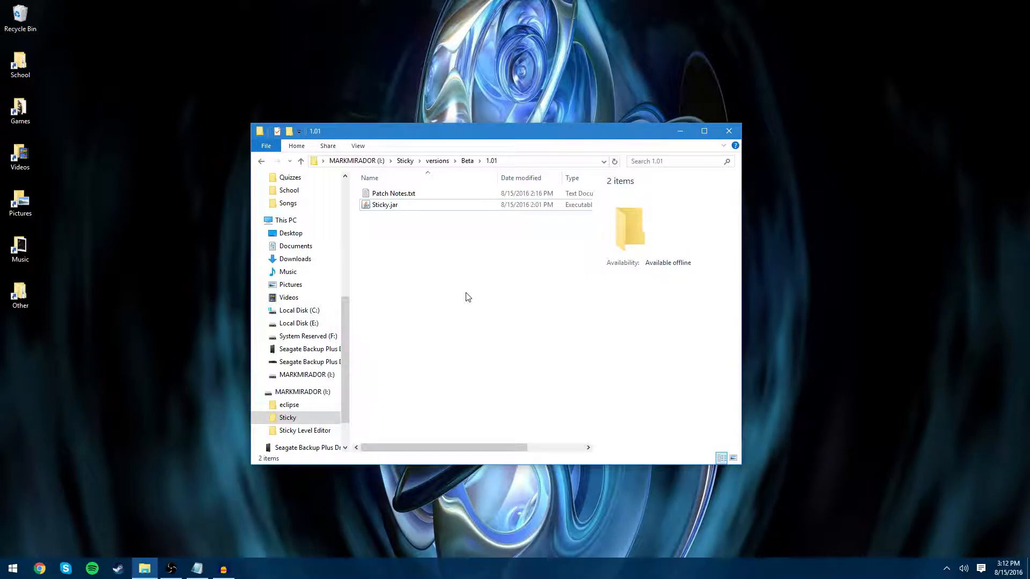
Step: Launch Sticky.jar from the Sticky Beta 1.01 folder
left_click(385, 205)
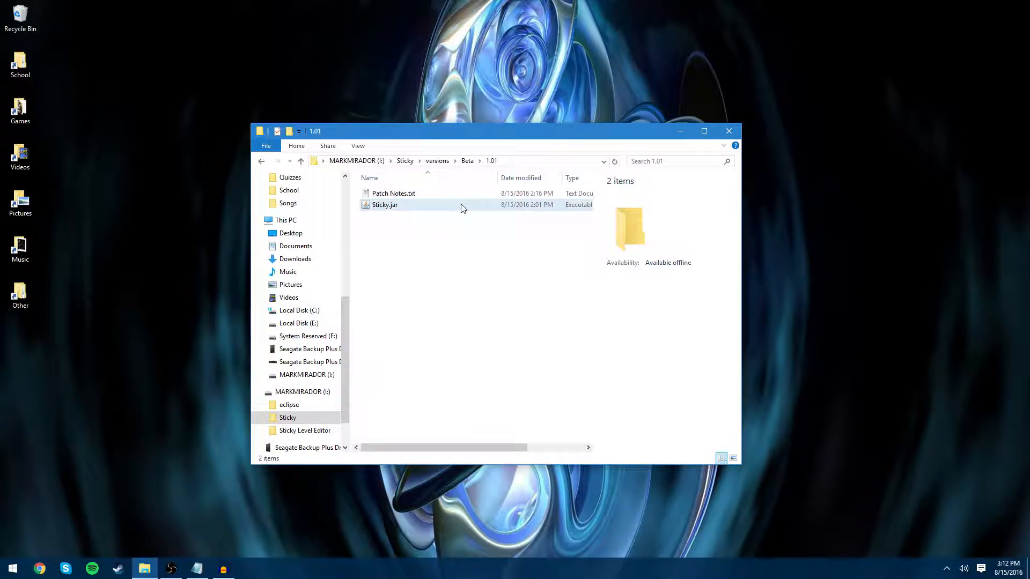
double_click(385, 205)
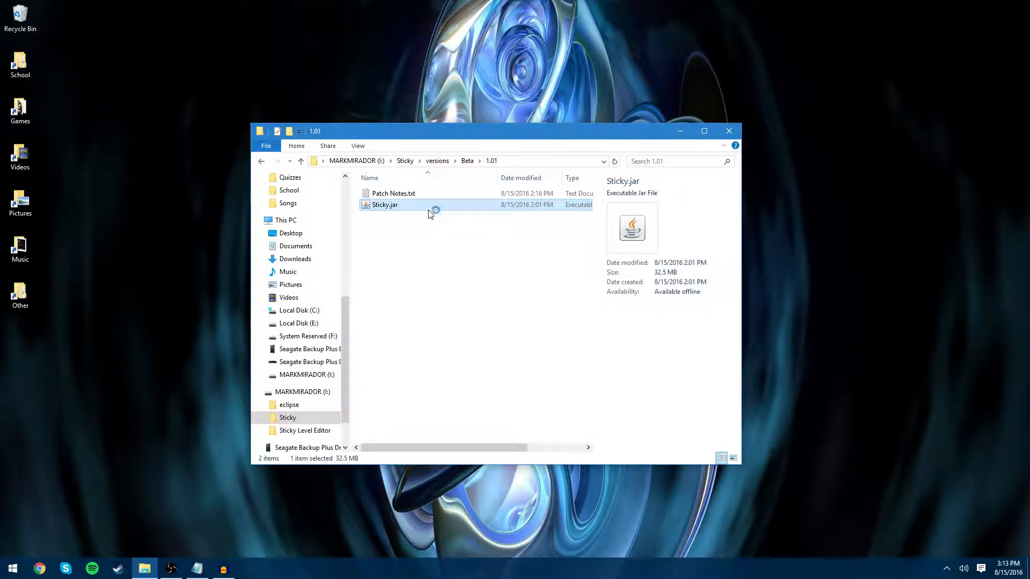
Step: Start the Sticky game and open its Settings menu from the title screen
double_click(385, 205)
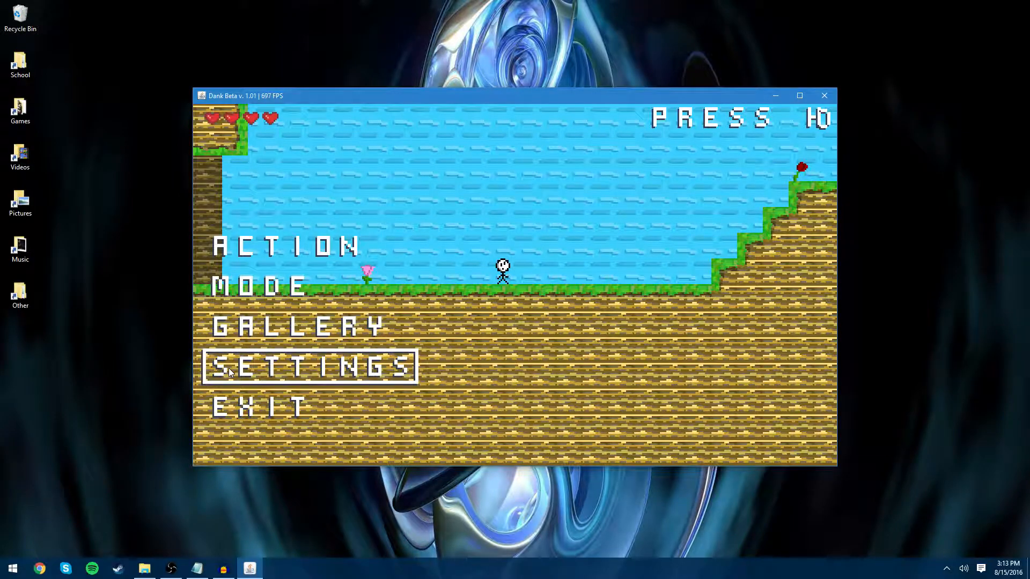
mouse_move(256, 286)
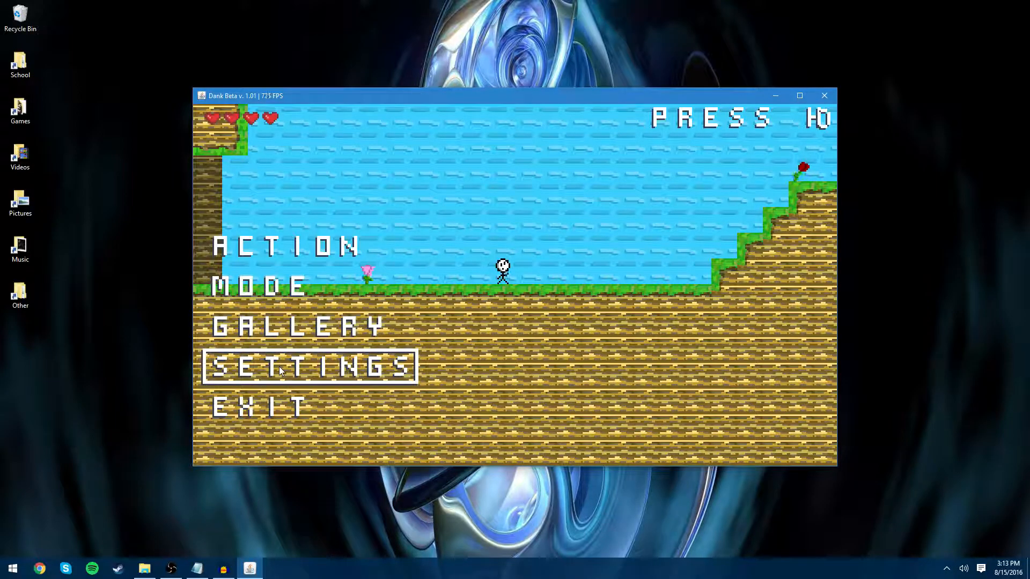
left_click(309, 366)
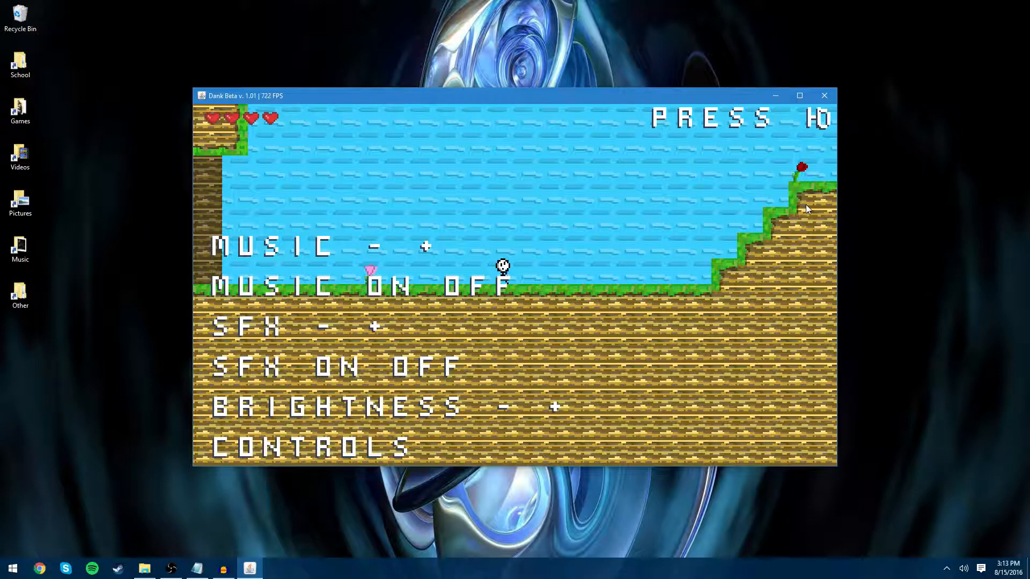
mouse_move(753, 304)
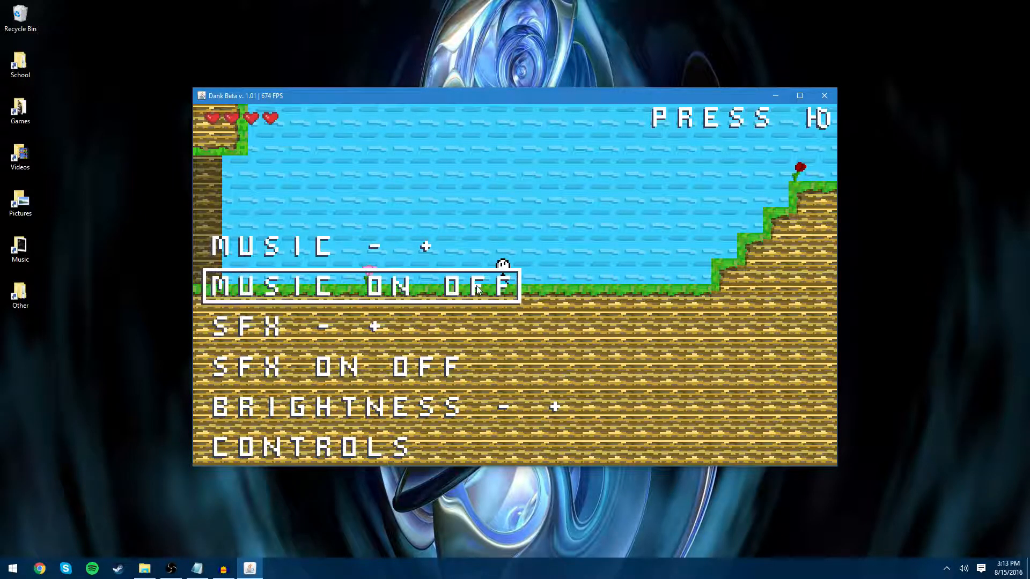
mouse_move(394, 291)
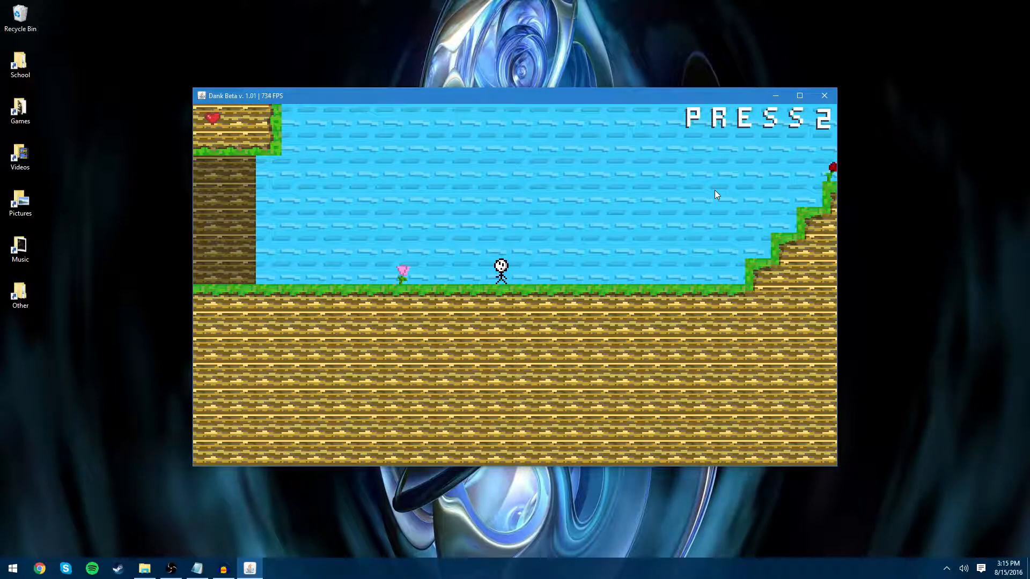
mouse_move(210, 18)
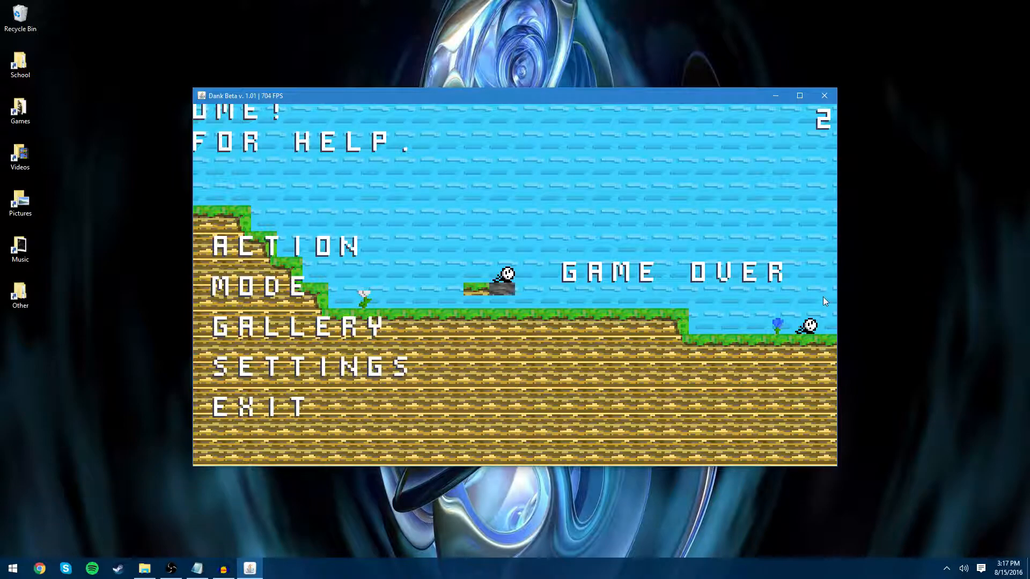
mouse_move(322, 260)
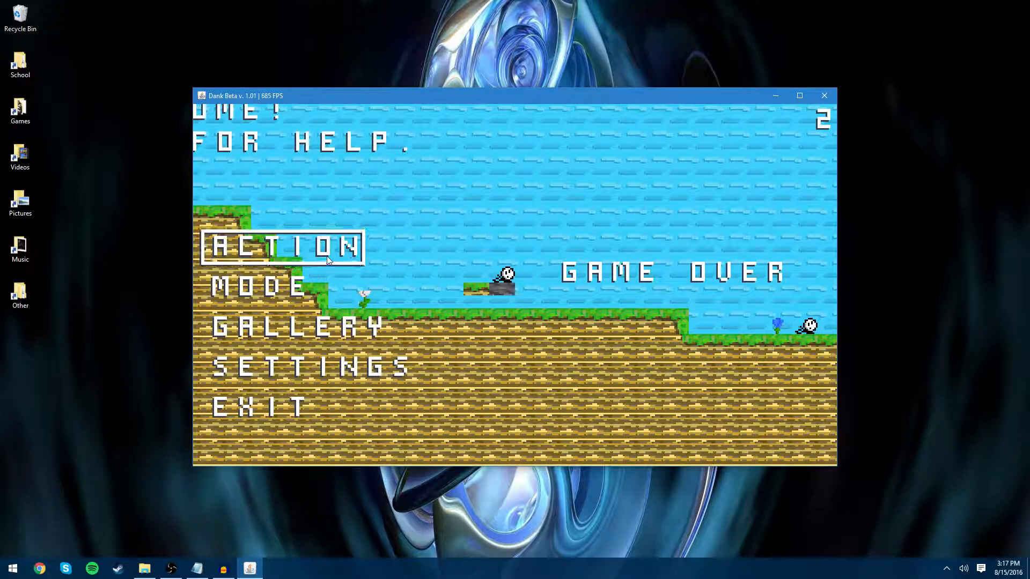
Step: Choose ACTION MODE on the title menu to begin a round
left_click(283, 246)
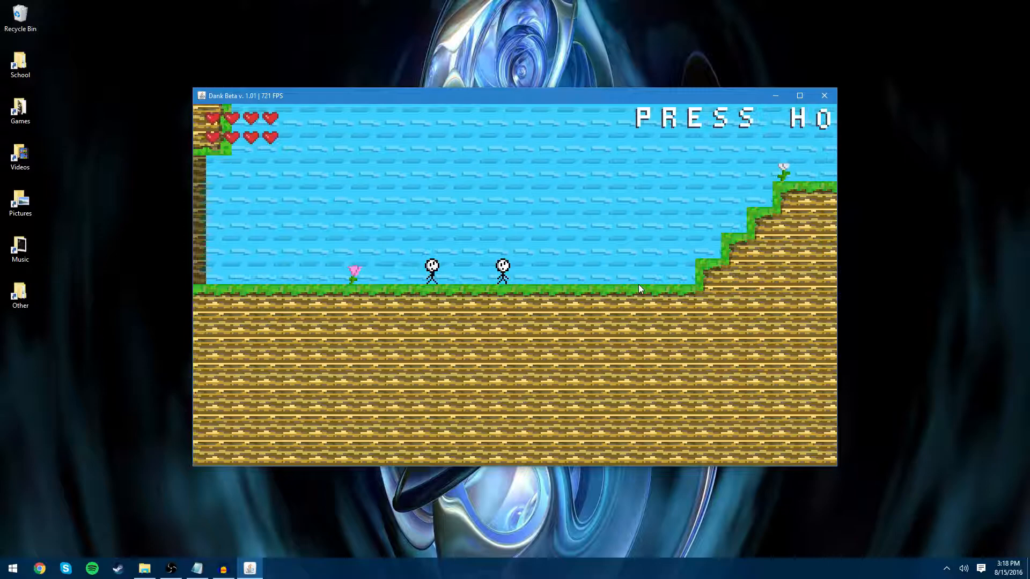
mouse_move(518, 223)
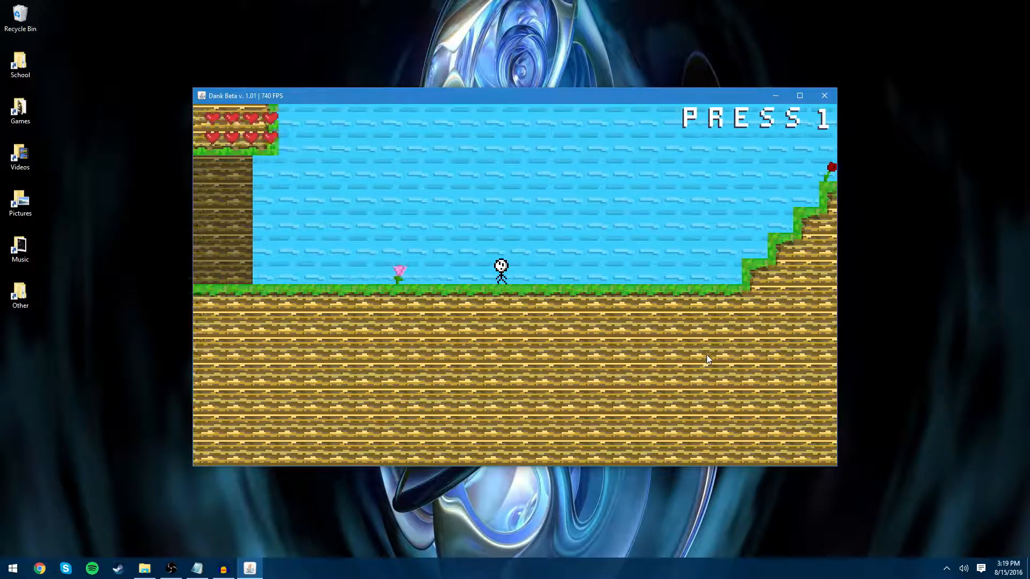
Step: Press 1 to add a second stick figure to the Action Mode game
key("1")
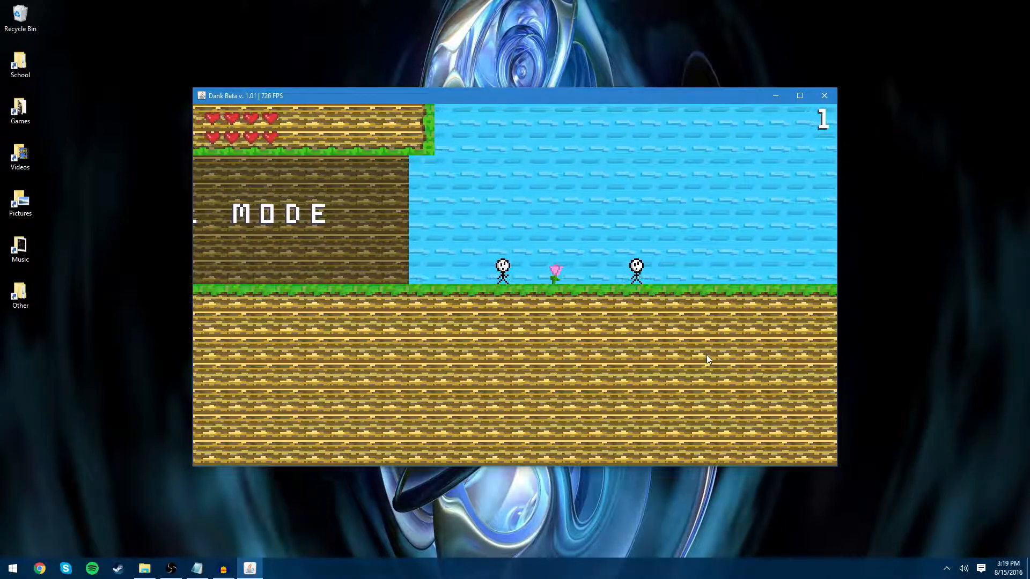